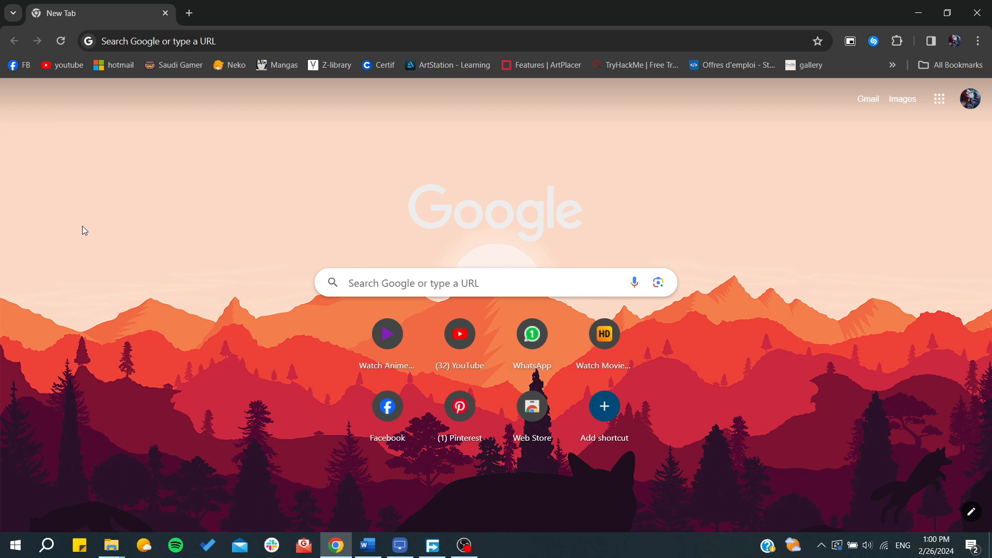
pyautogui.moveTo(115, 110)
pyautogui.write('c')
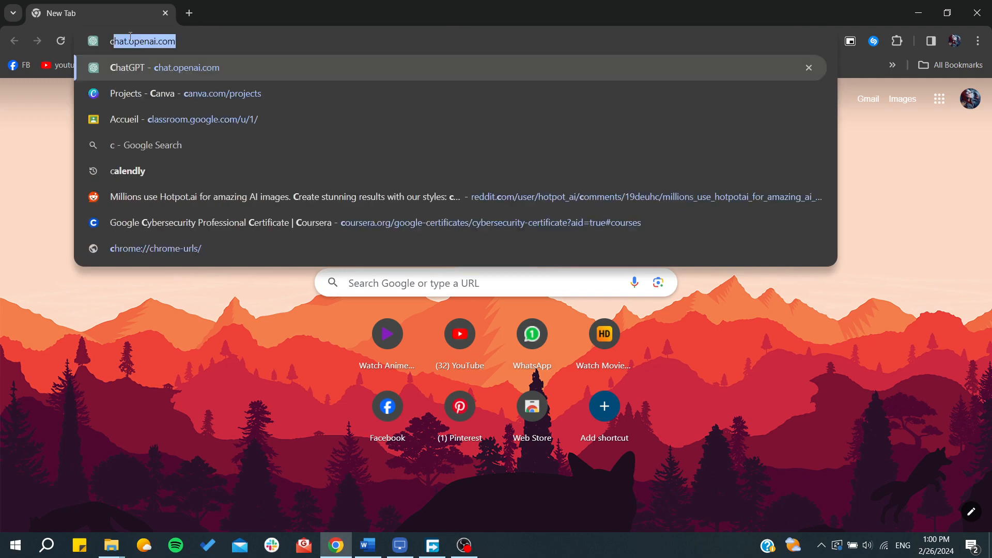
# Run a Google search for 'check election duty online' from the address bar
pyautogui.write('heck')
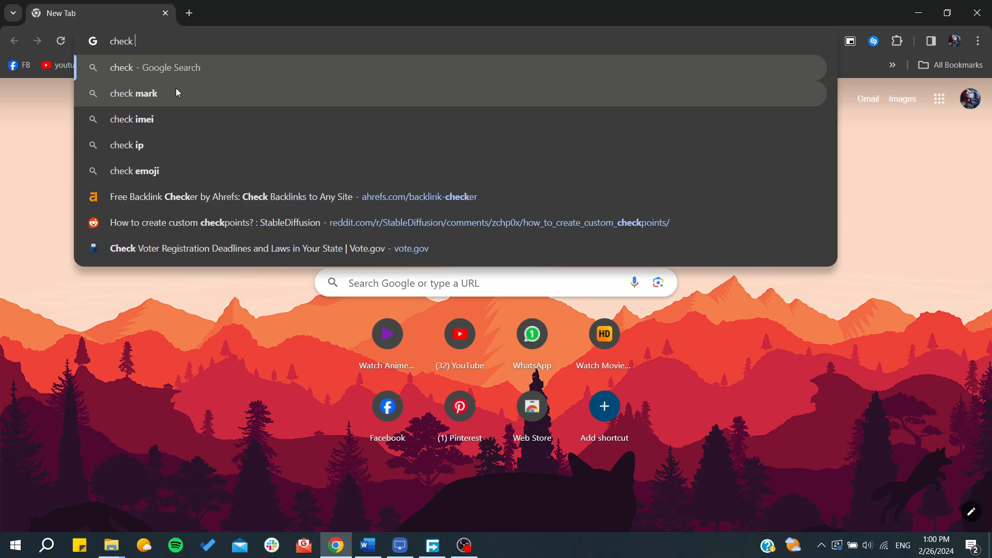
pyautogui.write('ele')
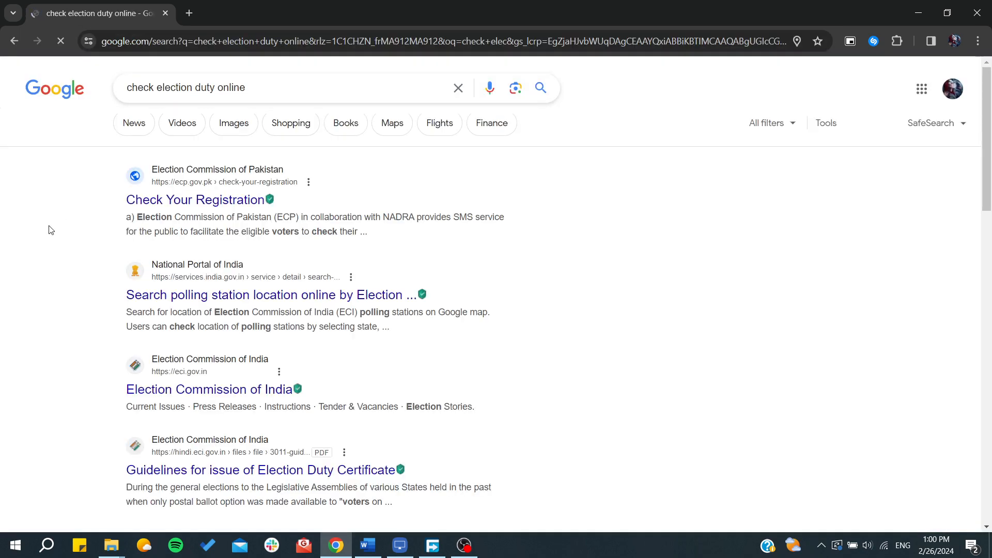
# Scroll the results down to the ecp.gov.pk 'Check Your Registration' link and open it in a new tab
pyautogui.scroll(-3)
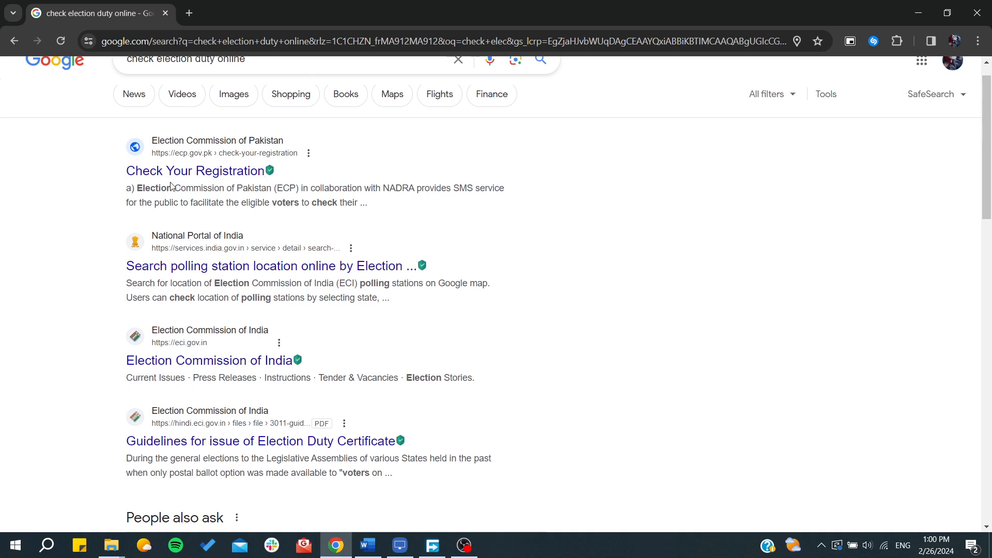
pyautogui.scroll(-3)
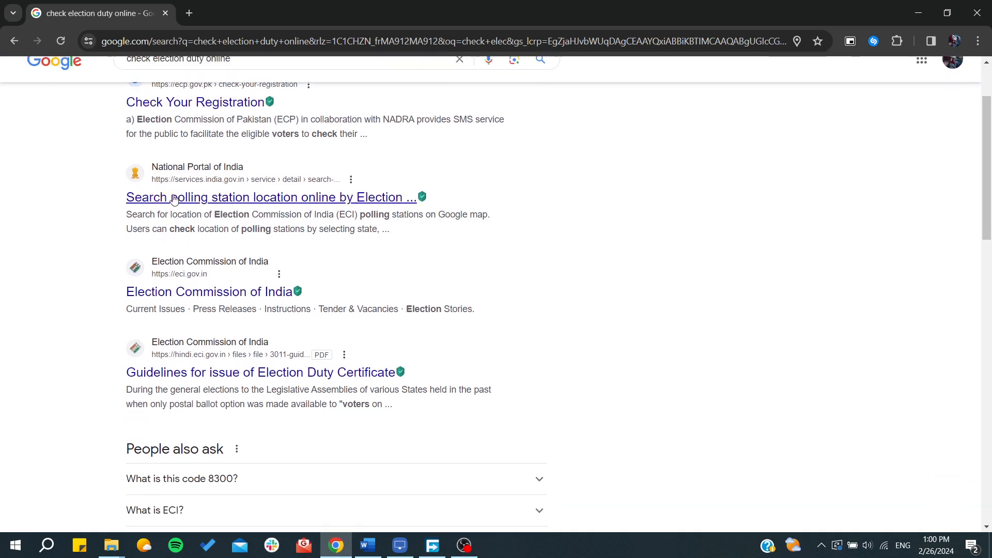
pyautogui.moveTo(55, 222)
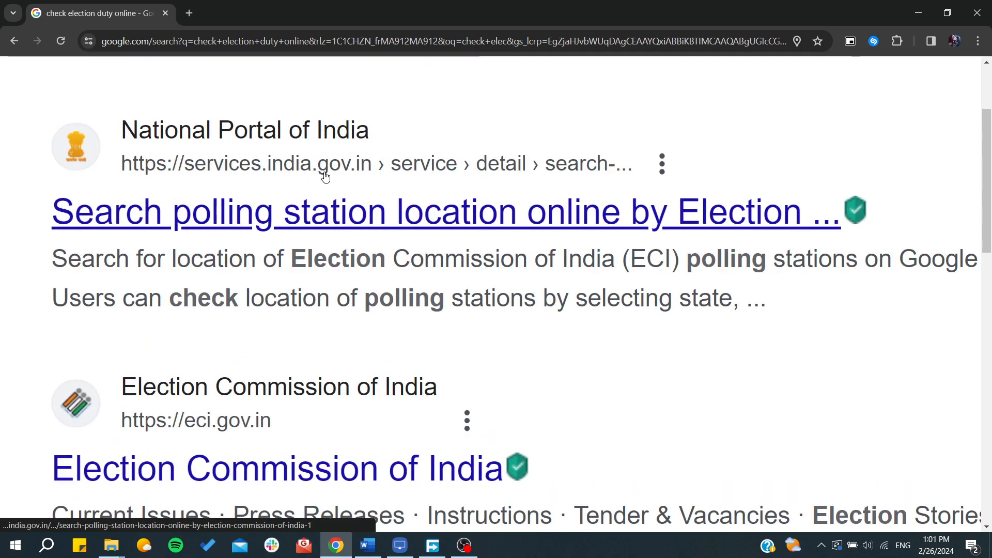
pyautogui.moveTo(336, 170)
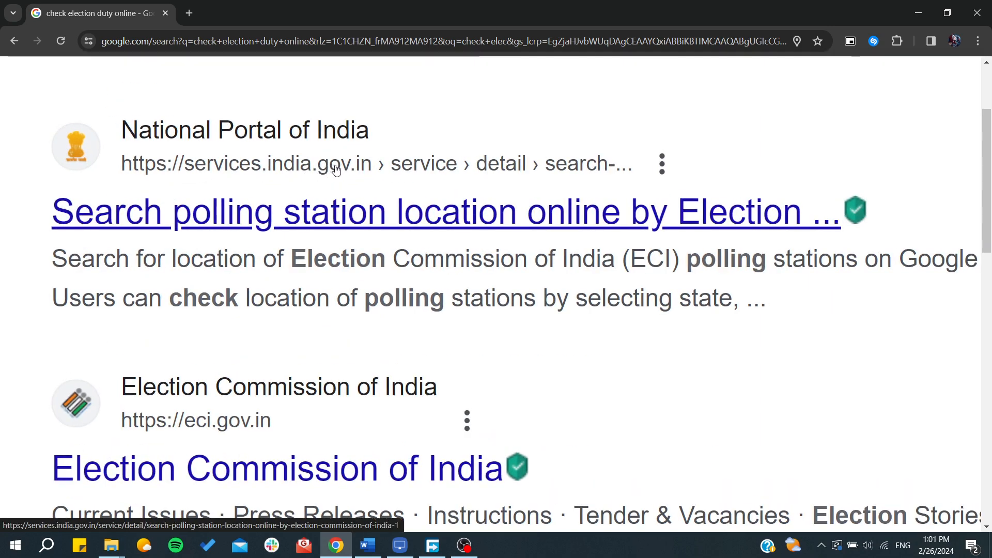
pyautogui.scroll(-3)
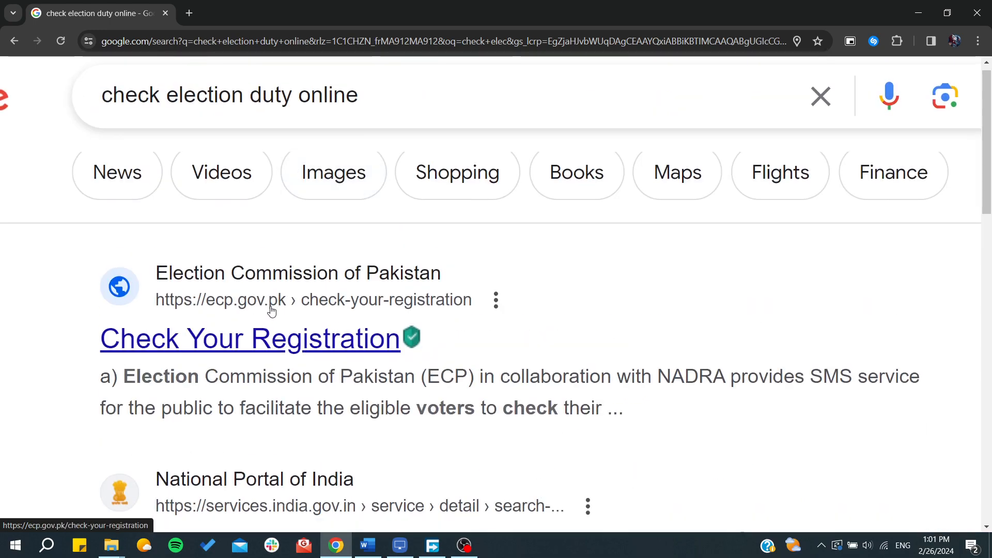
pyautogui.scroll(-3)
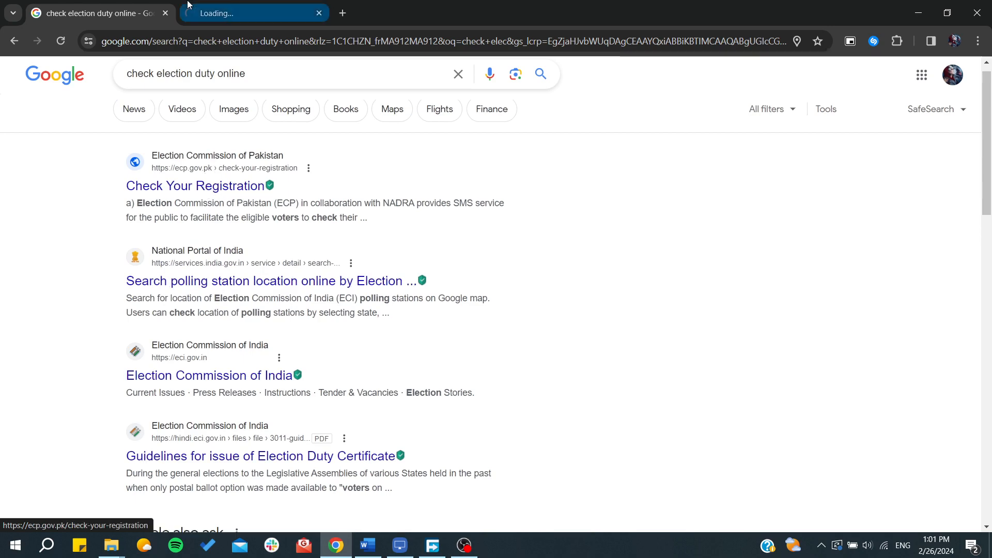
# Read the ECP Check Your Registration page with the SMS 8300 registration-check details
pyautogui.click(191, 186)
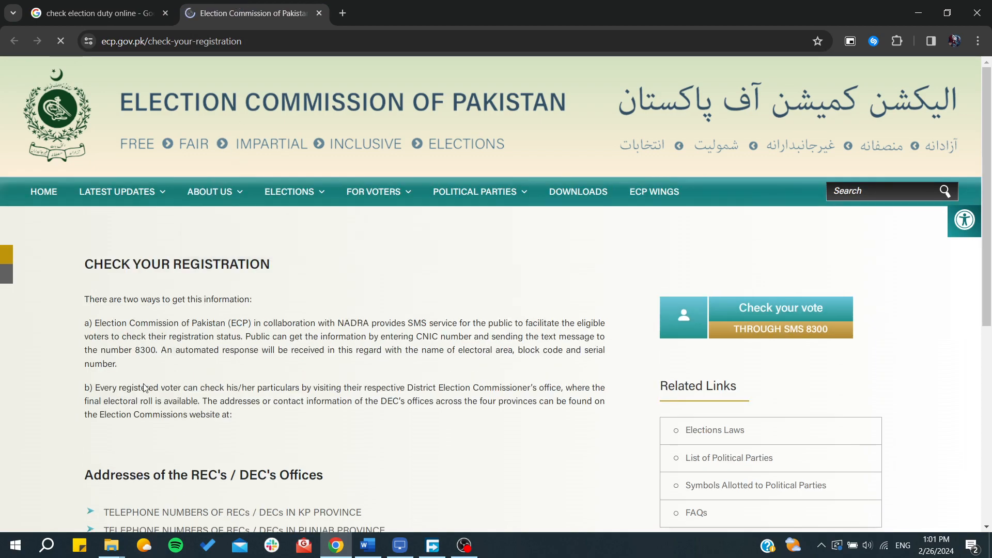
pyautogui.scroll(-3)
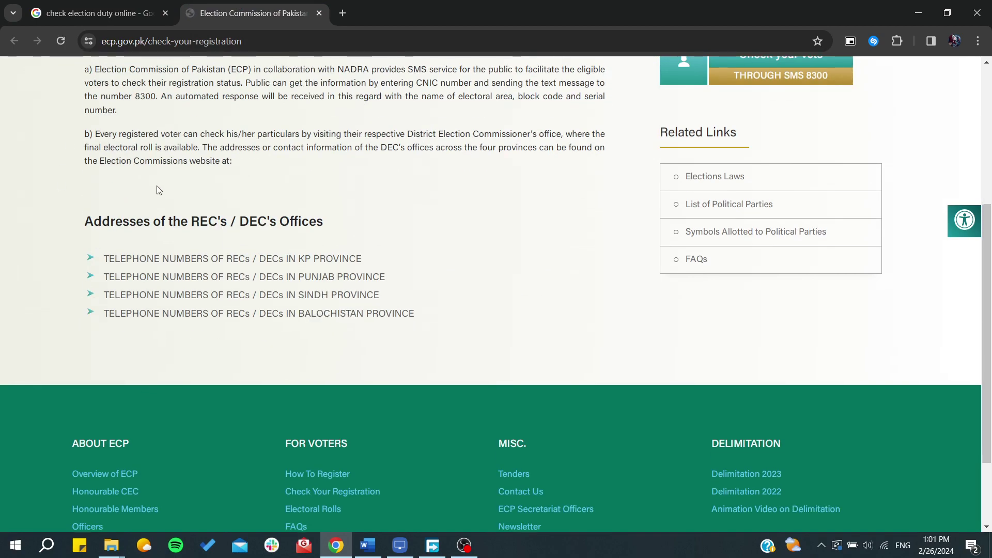
pyautogui.scroll(3)
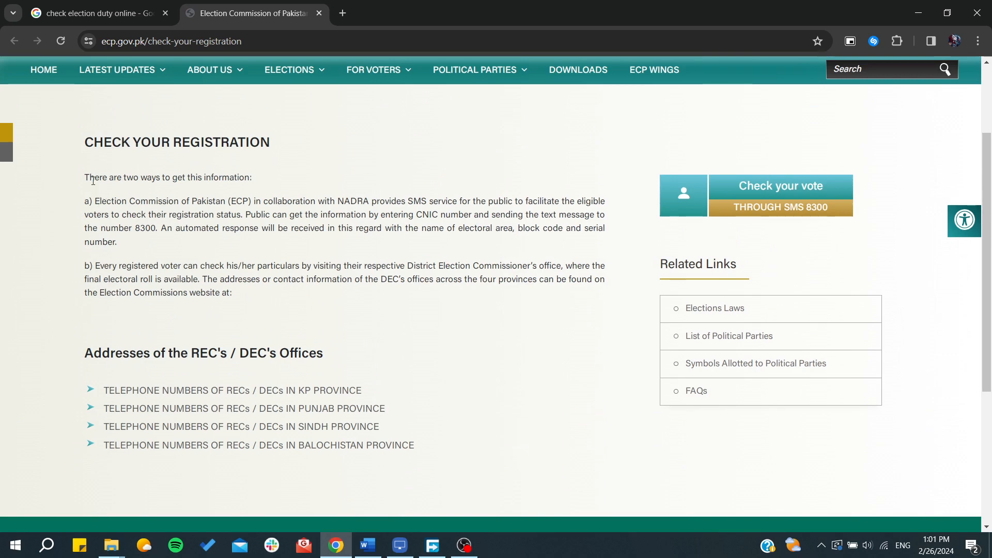
pyautogui.moveTo(144, 198)
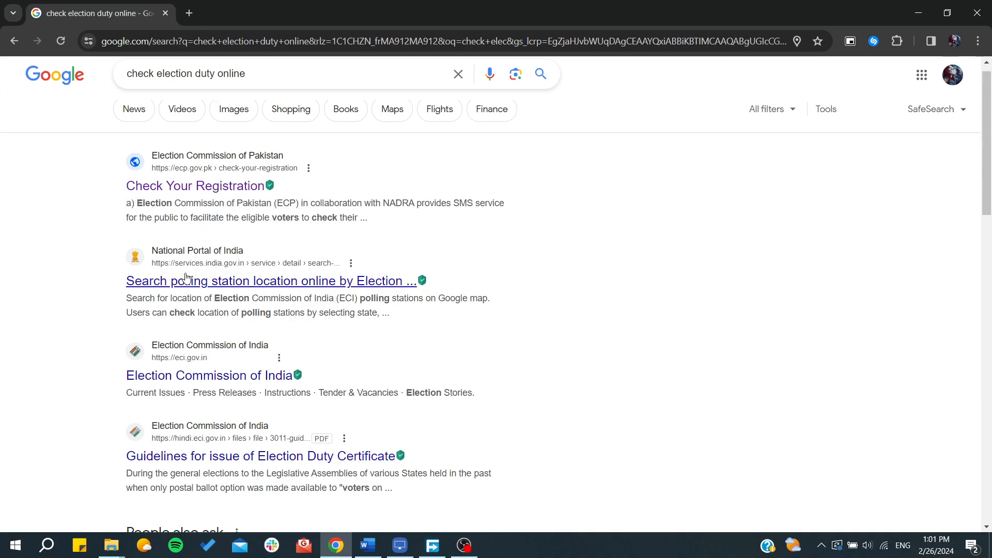
pyautogui.moveTo(187, 278)
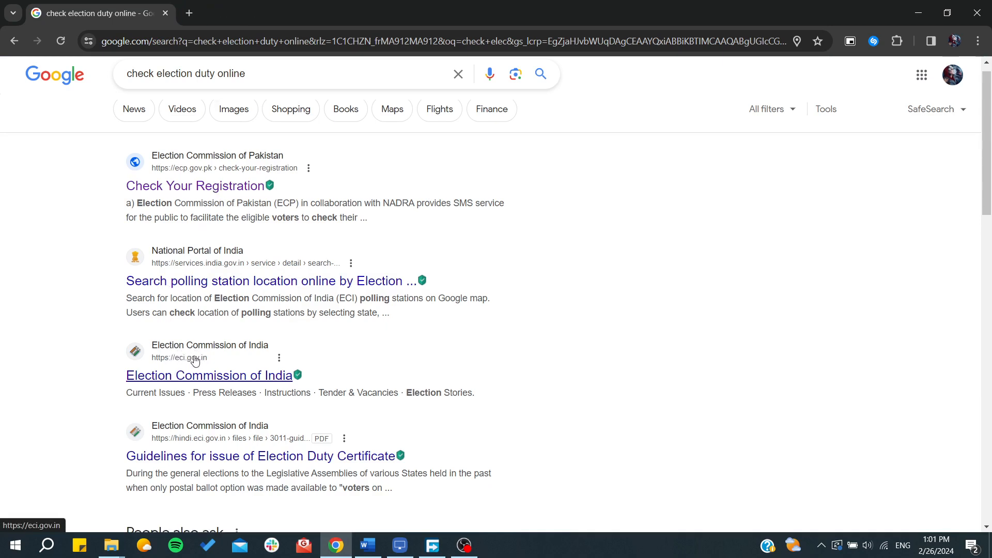
pyautogui.moveTo(186, 287)
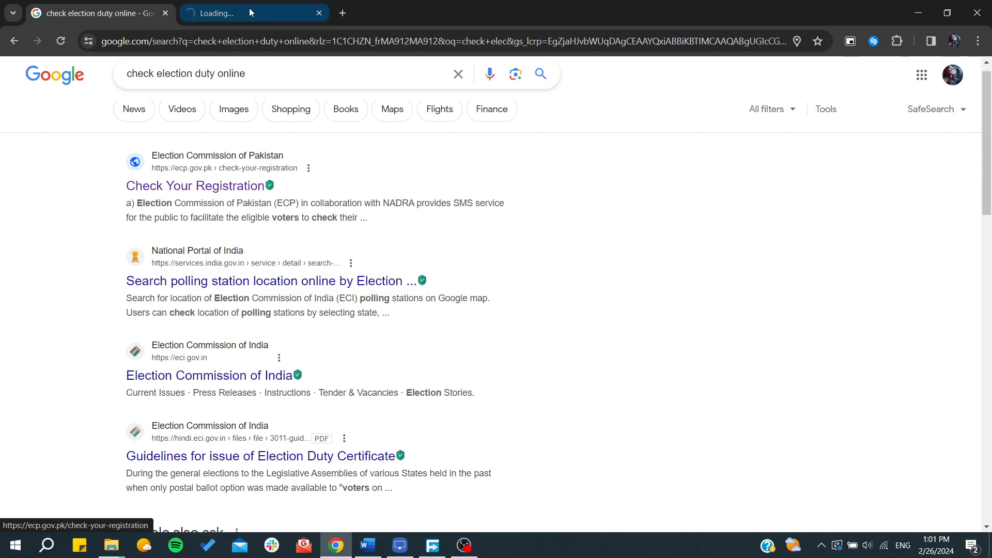
# Review the services.india.gov.in polling station page and accept the external-site redirect with OK
pyautogui.click(273, 281)
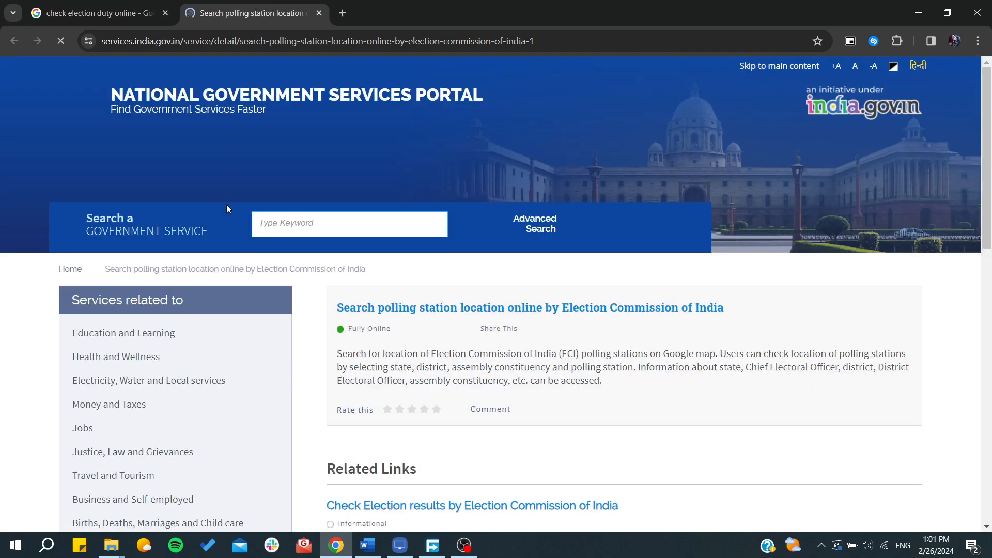
pyautogui.scroll(-3)
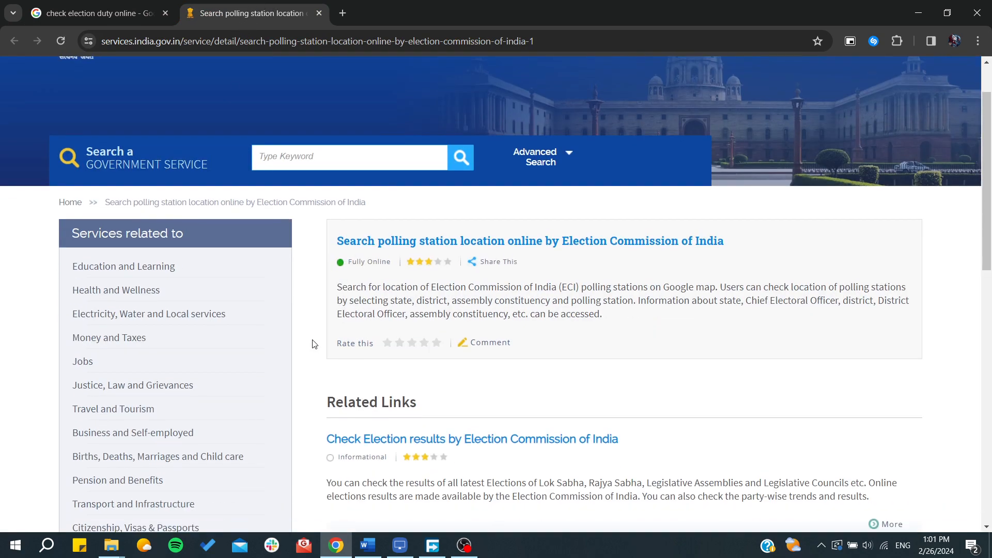
pyautogui.scroll(-3)
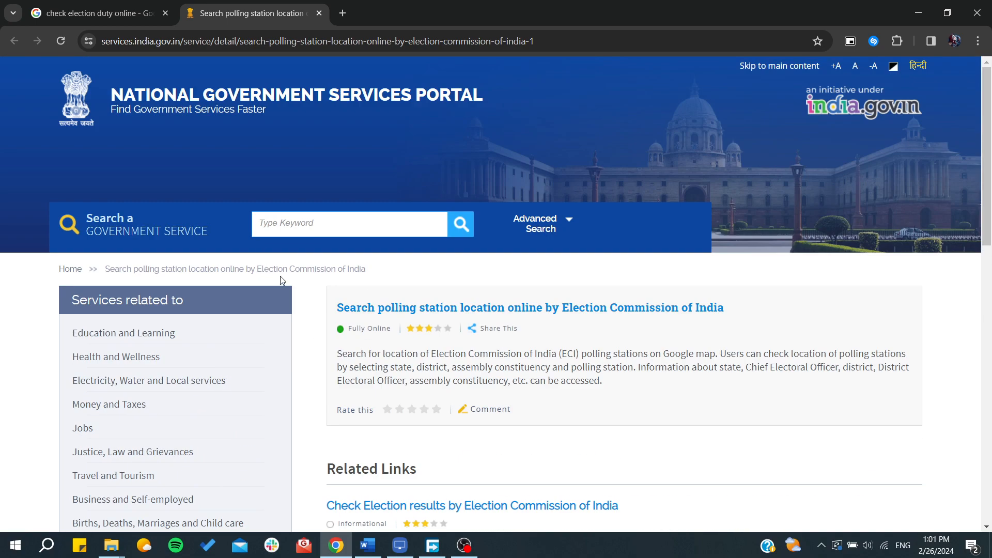
pyautogui.scroll(-3)
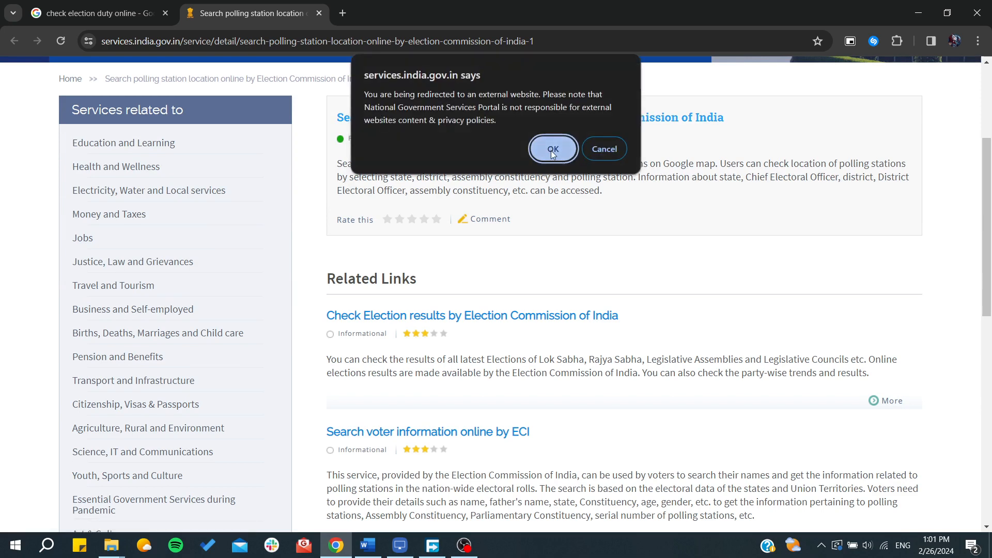
pyautogui.click(553, 149)
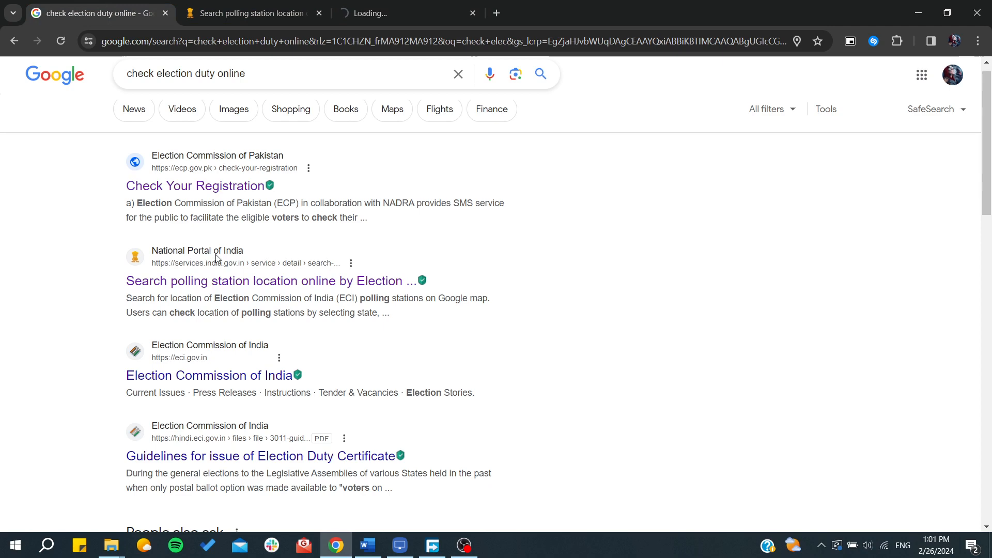
# Open the Election Commission of India result in a new tab and view its connection error
pyautogui.scroll(-3)
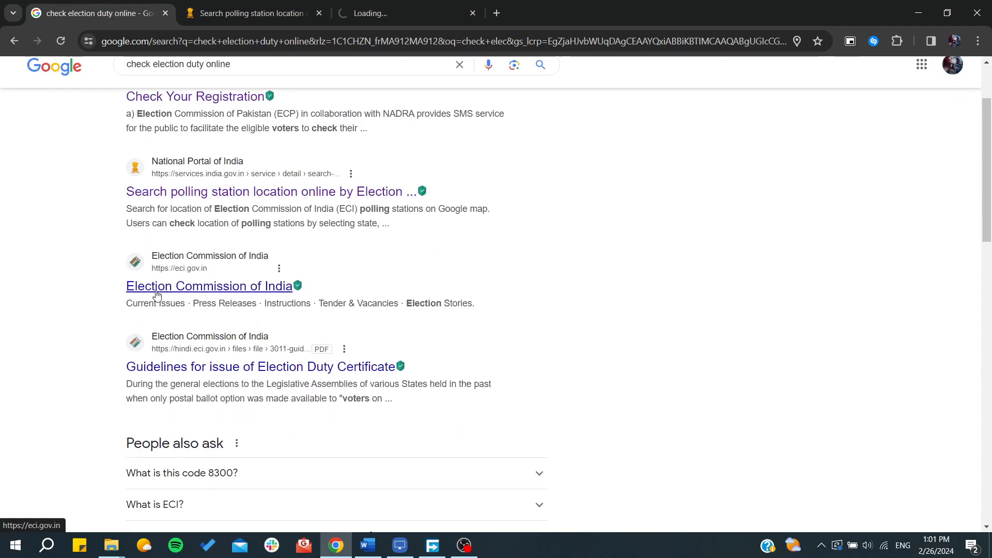
pyautogui.click(209, 285)
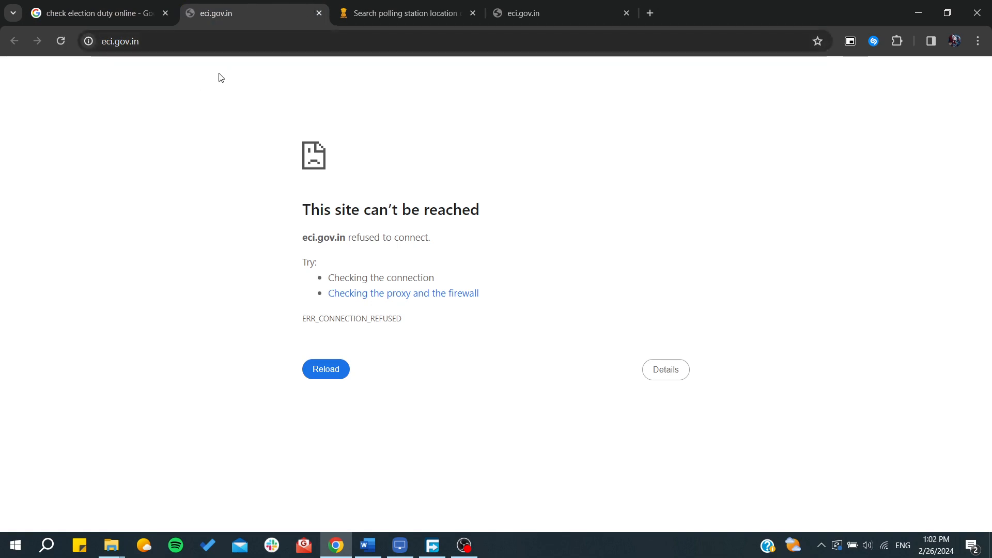
pyautogui.click(404, 13)
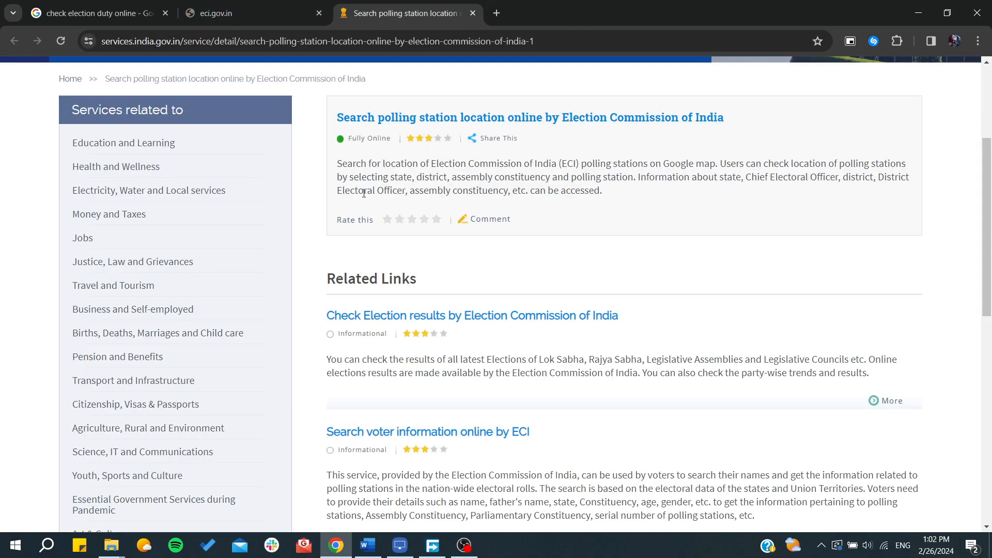
# Close the eci.gov.in tab, browse the portal's Related Links, and return to the Google results
pyautogui.click(319, 13)
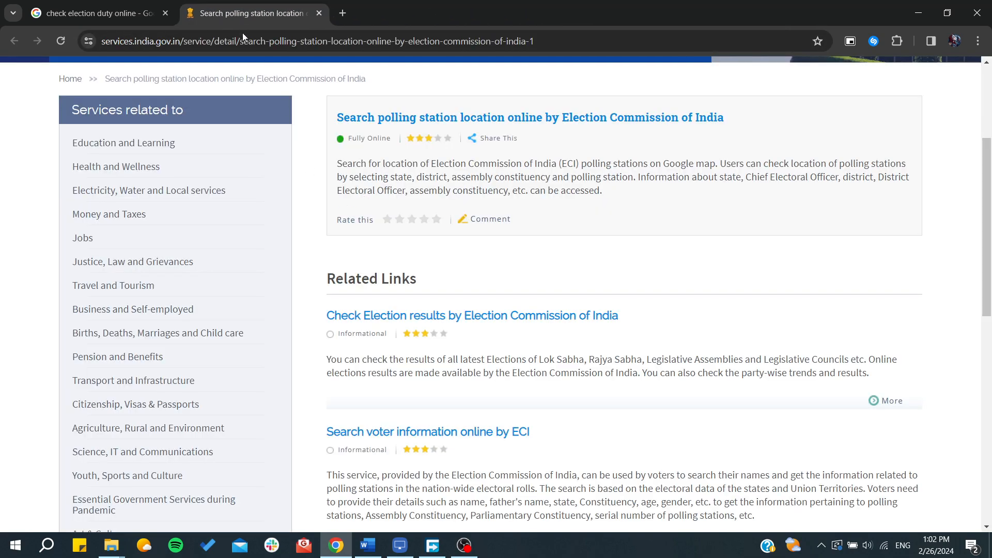
pyautogui.scroll(-3)
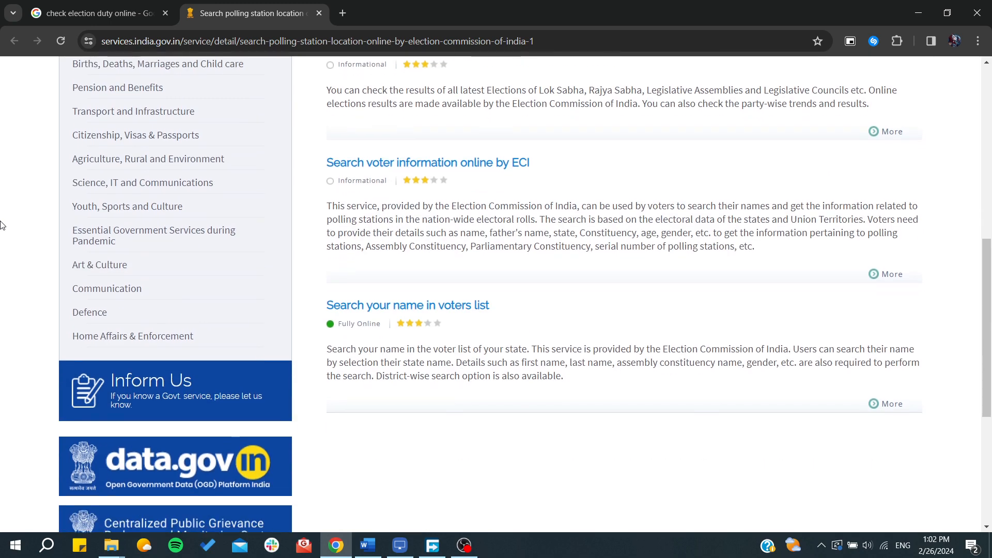
pyautogui.scroll(-3)
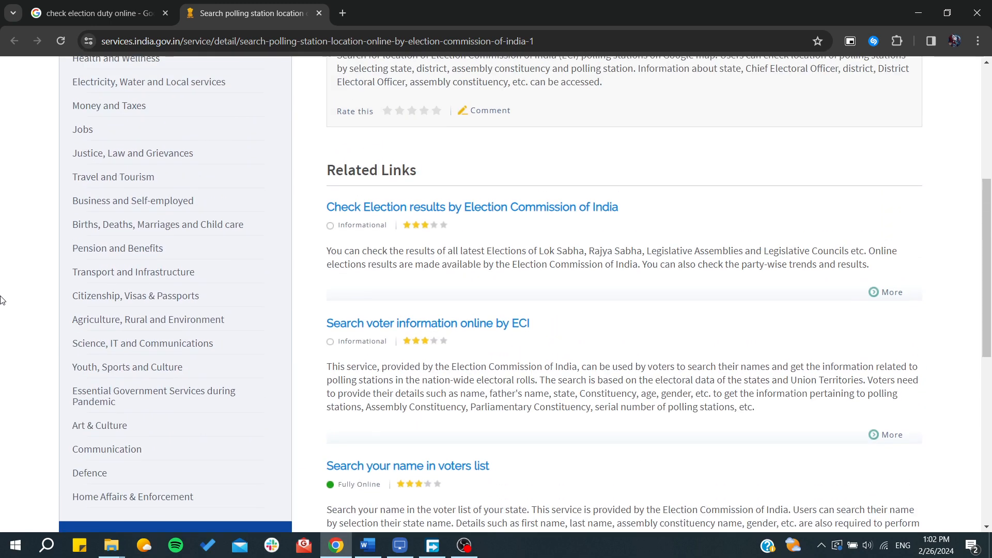
pyautogui.click(93, 13)
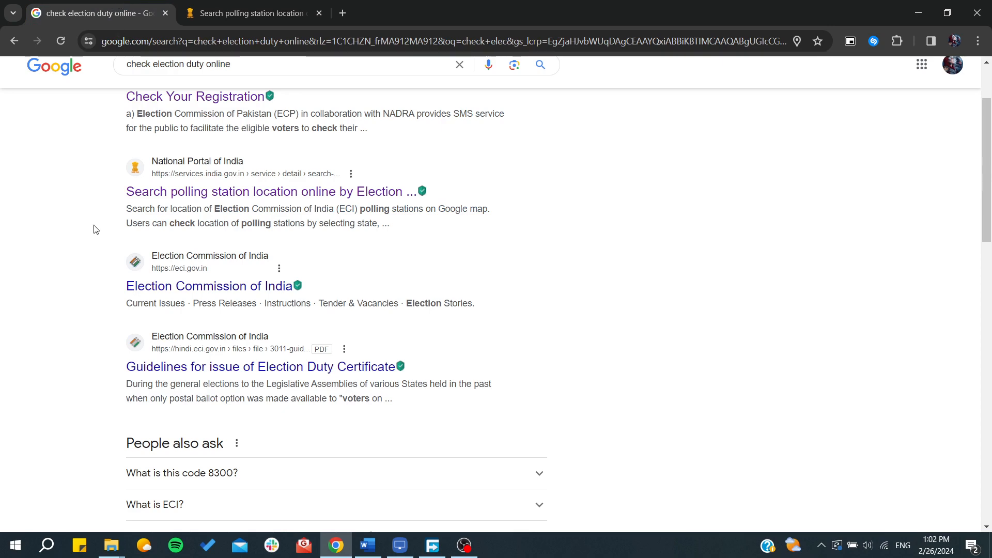
pyautogui.scroll(-3)
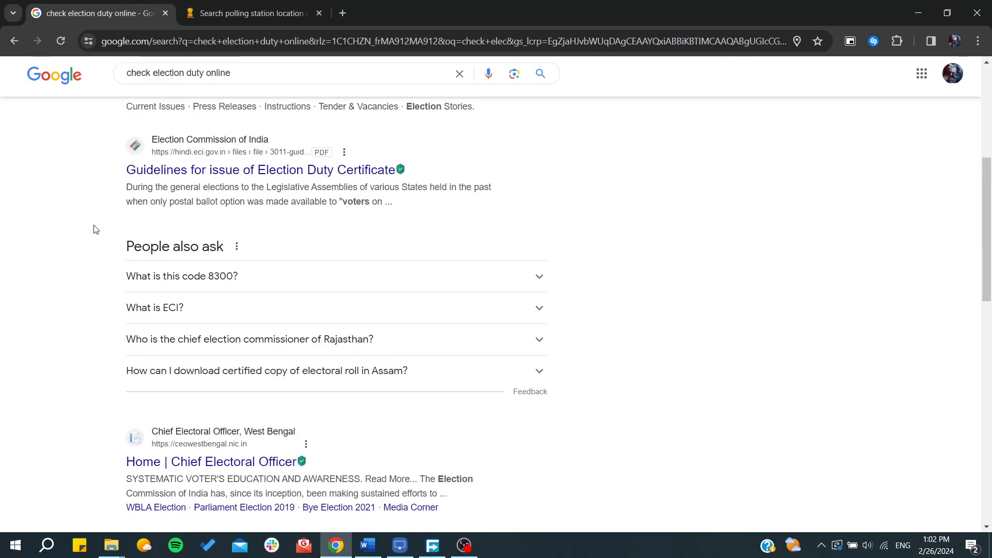
pyautogui.moveTo(248, 53)
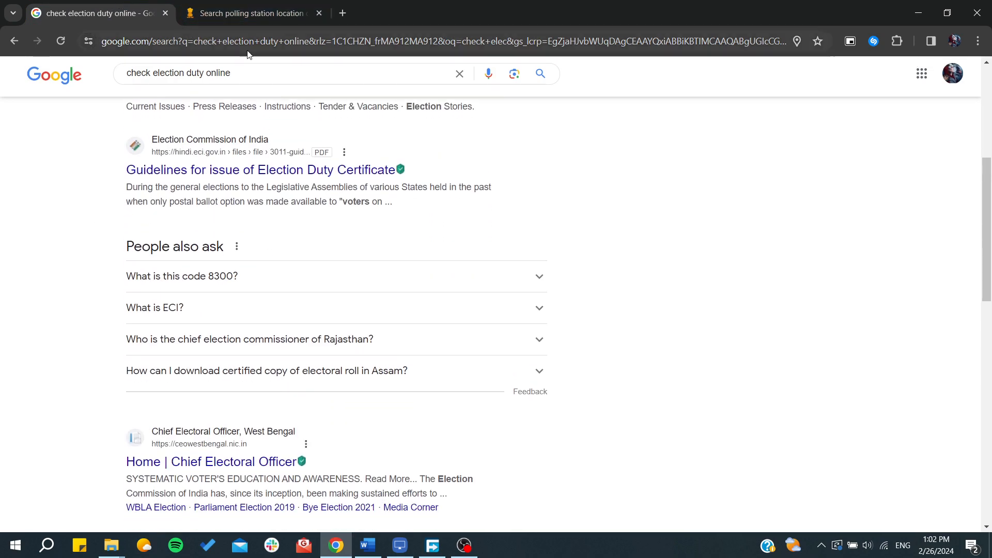